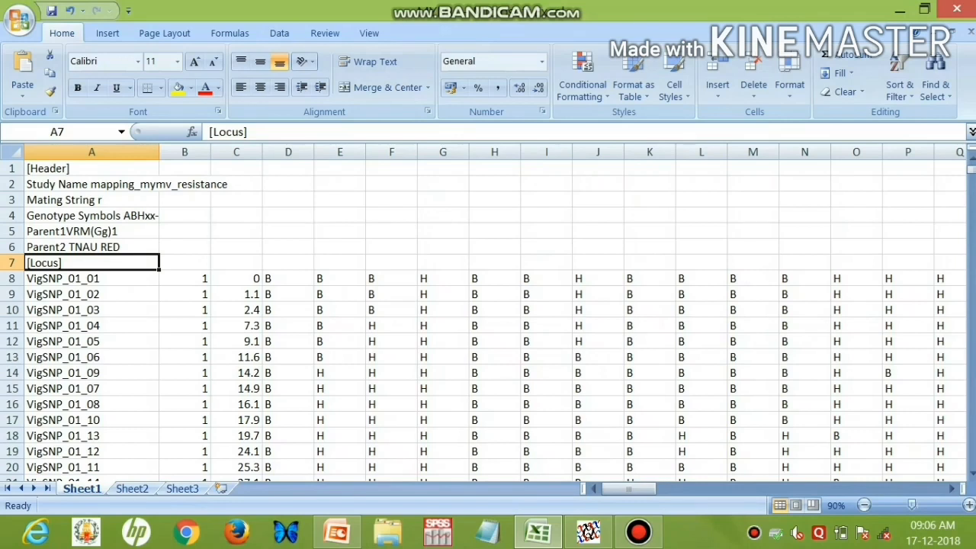
# Review the header, study name, genotype symbols and the first marker VigSNP_01_01 with its scores
pyautogui.click(92, 167)
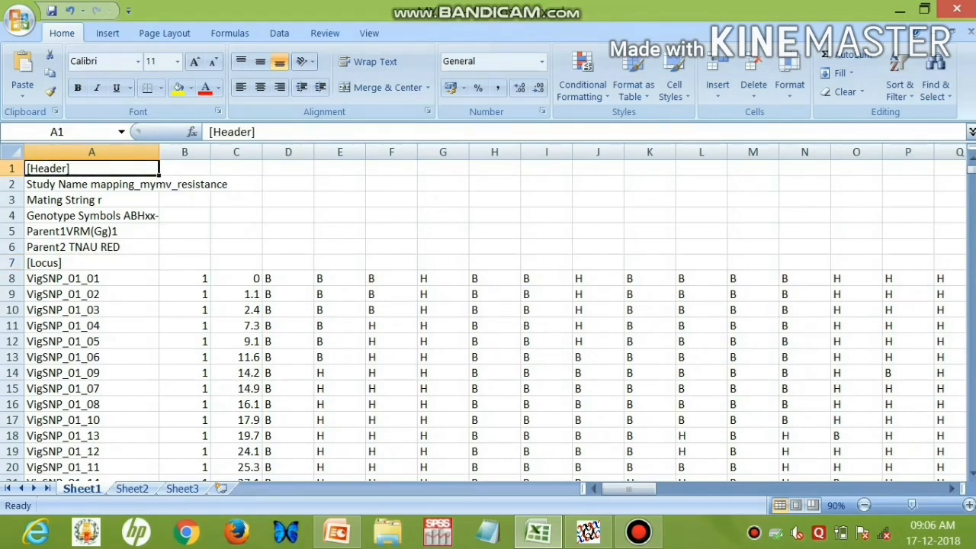
pyautogui.click(92, 183)
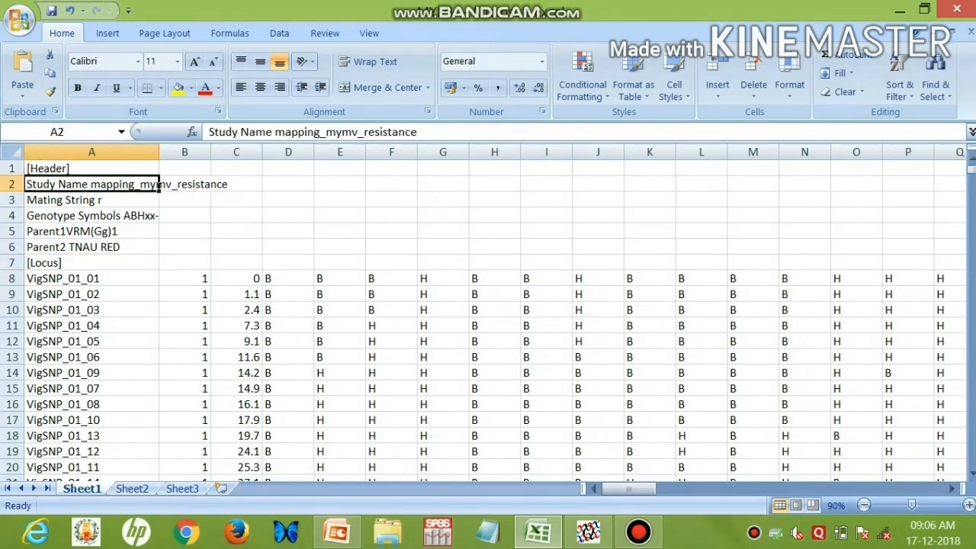
pyautogui.click(92, 215)
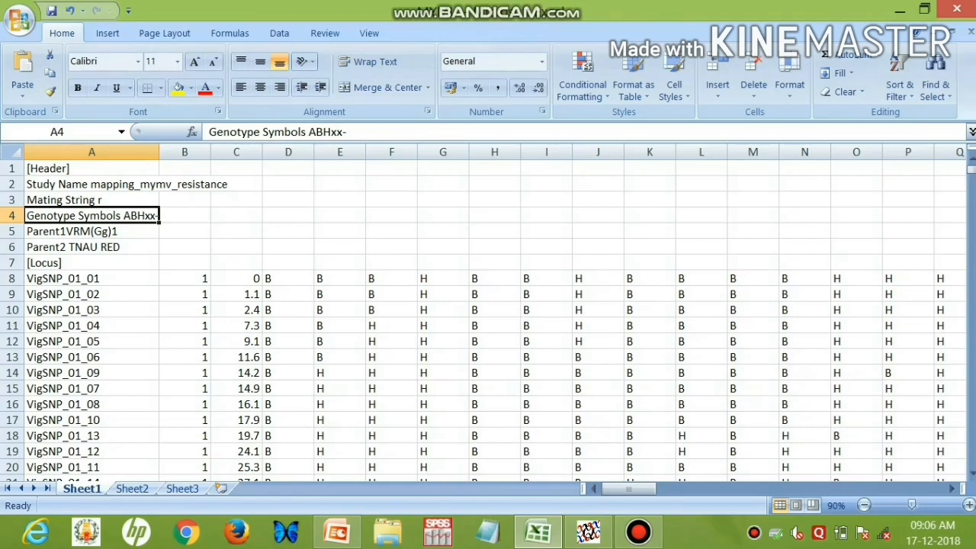
pyautogui.click(91, 263)
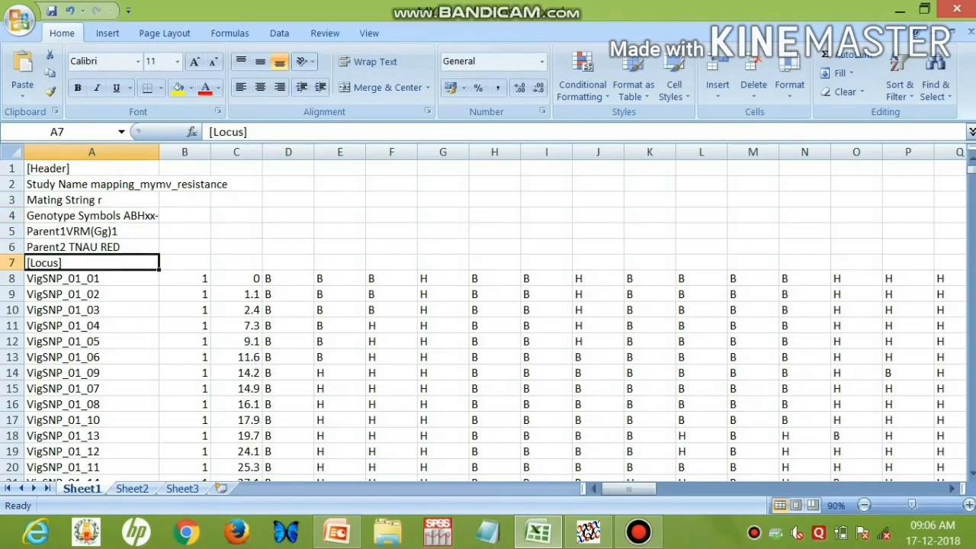
pyautogui.click(92, 277)
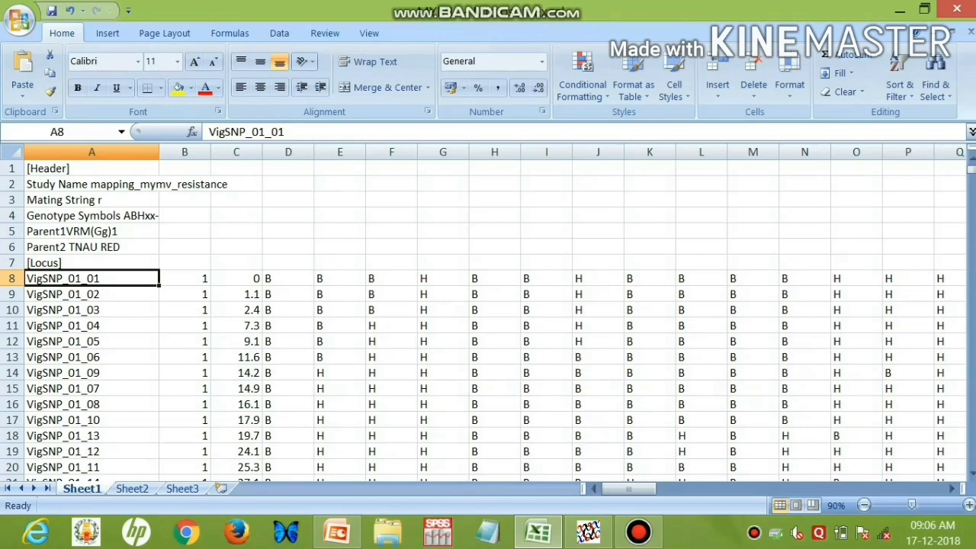
pyautogui.click(185, 278)
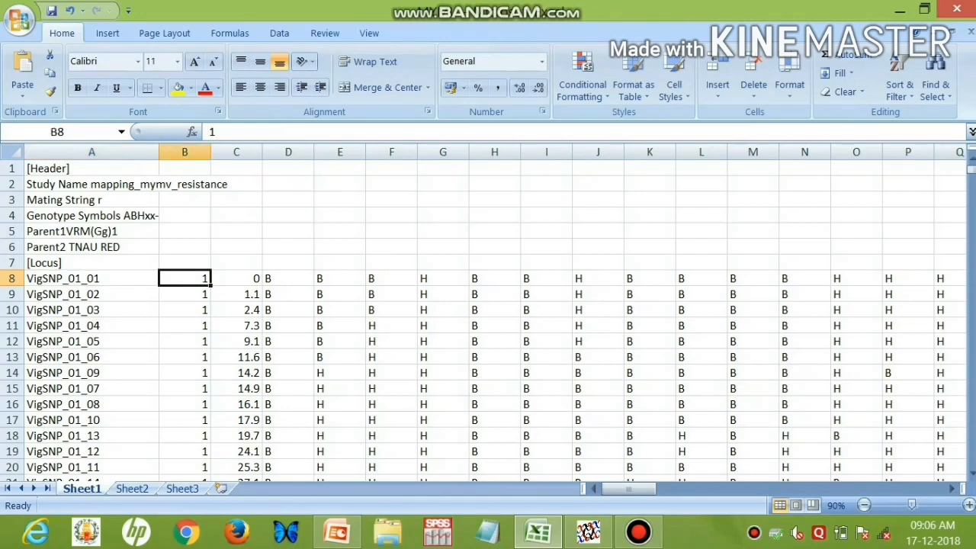
pyautogui.click(288, 293)
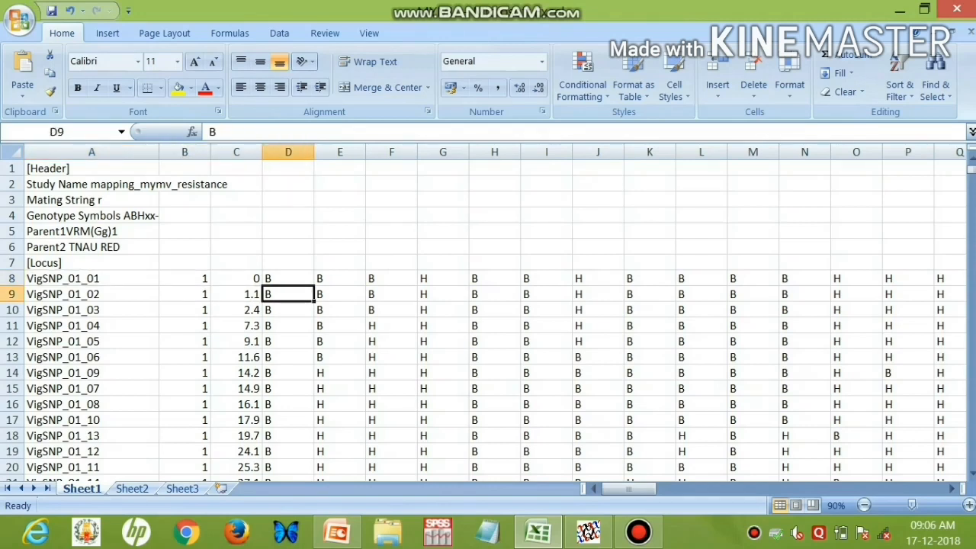
pyautogui.click(339, 293)
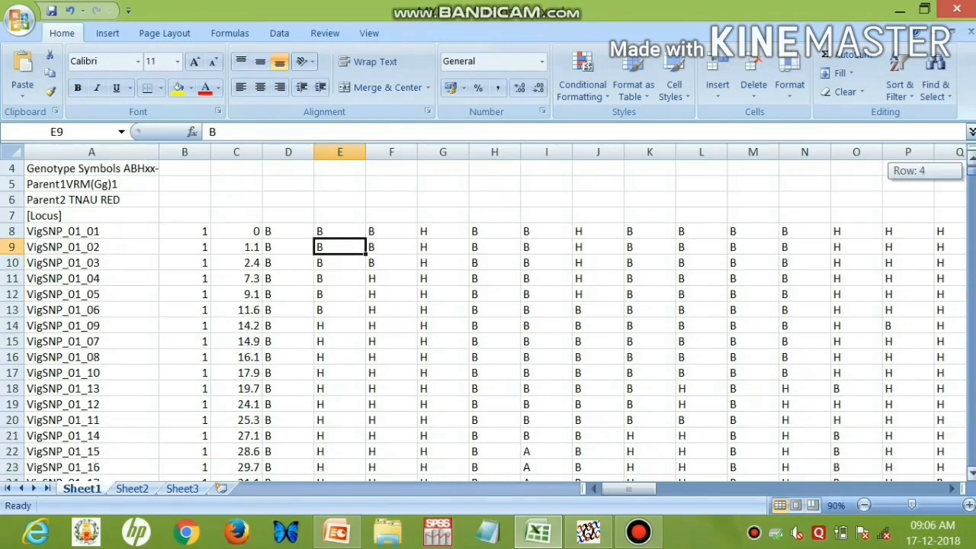
# Review the s-1 trait row at the end of the data and switch to QGene
pyautogui.scroll(-3)
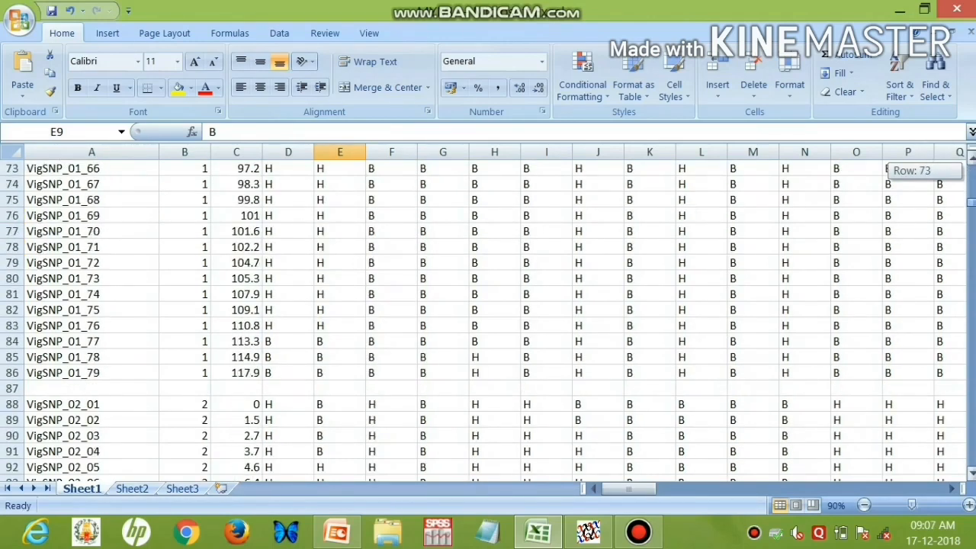
pyautogui.scroll(-3)
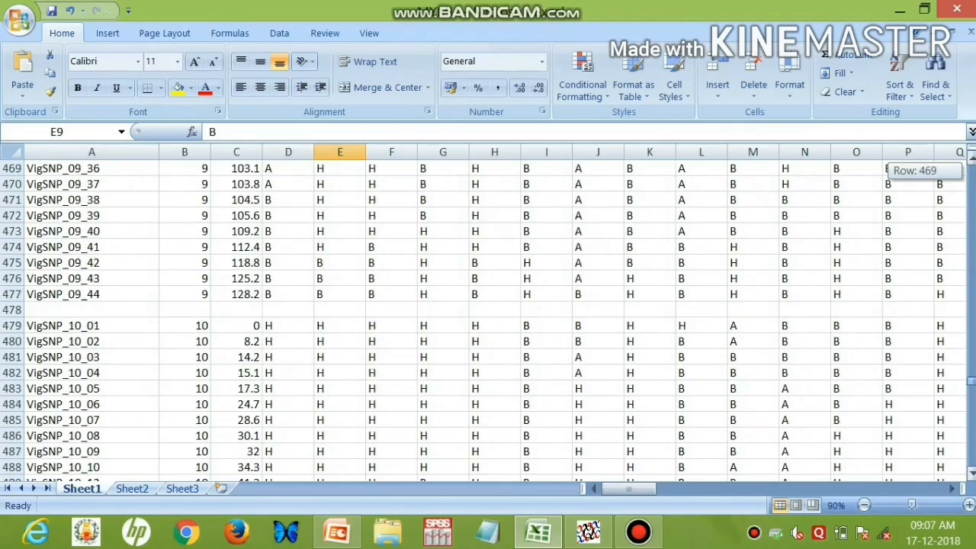
pyautogui.scroll(-3)
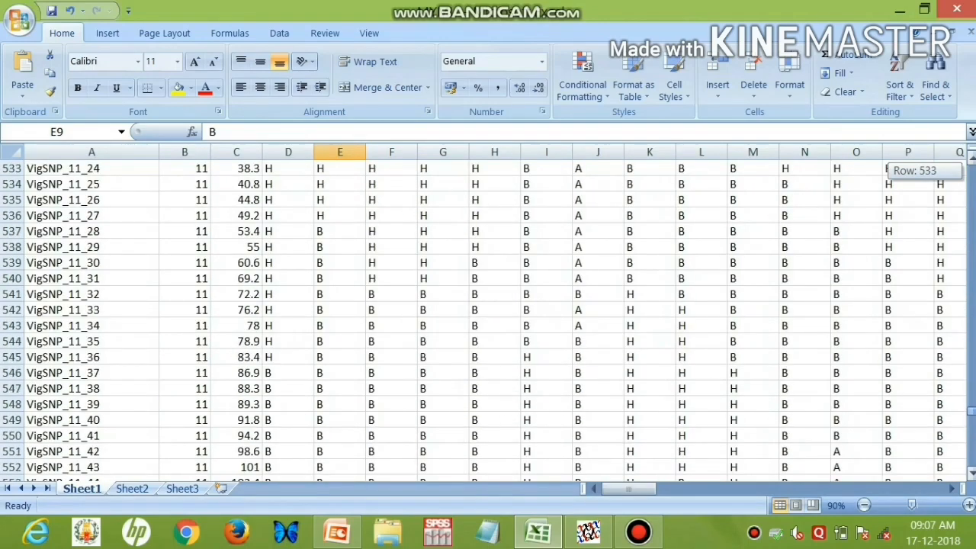
pyautogui.scroll(-3)
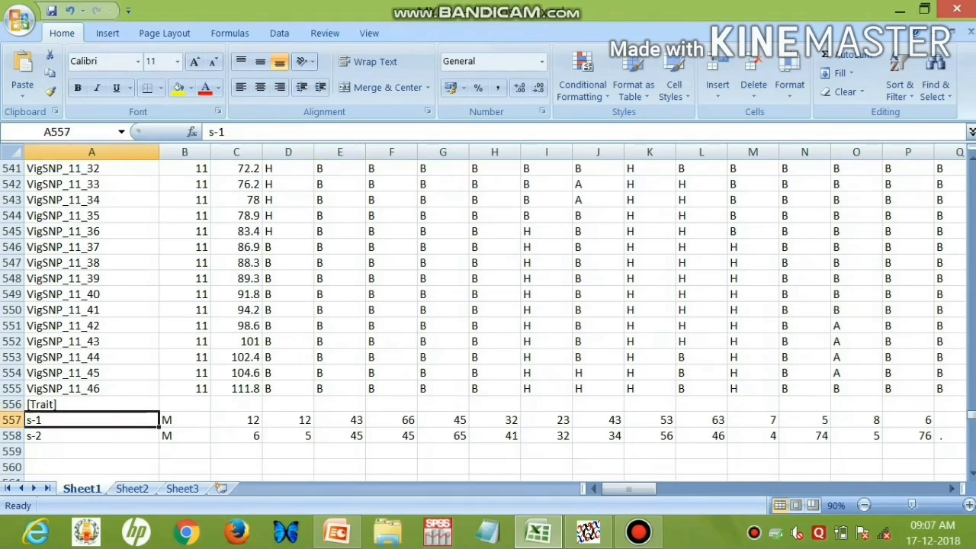
pyautogui.click(185, 420)
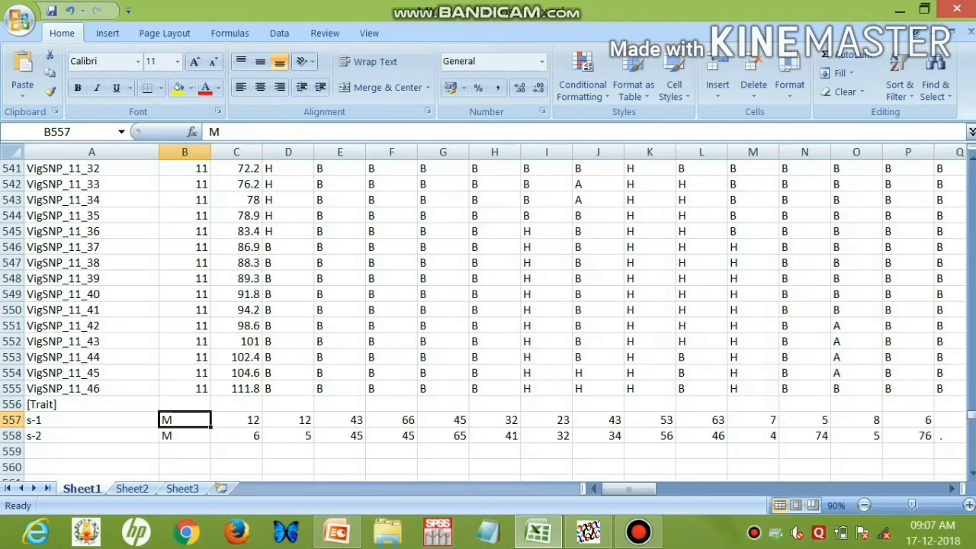
pyautogui.click(235, 420)
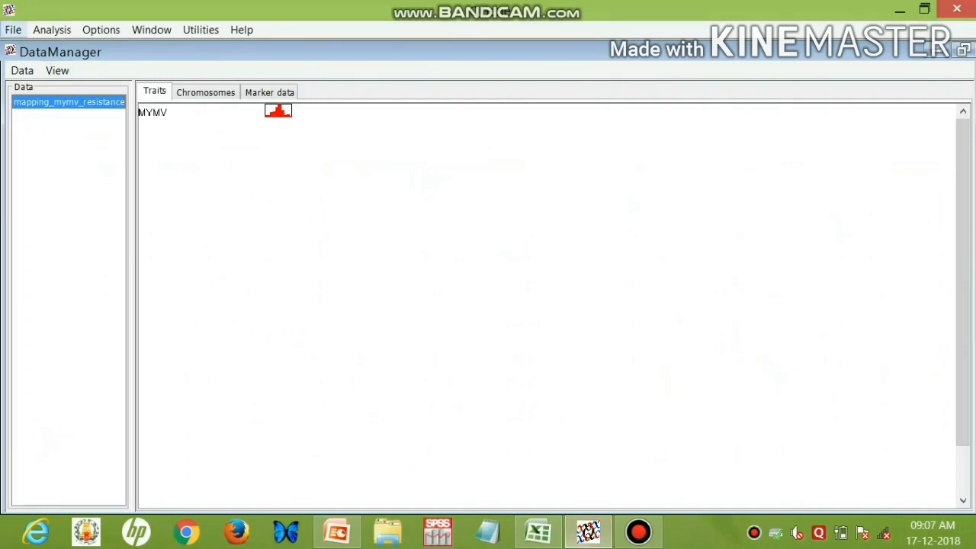
# Browse the File and Analysis menus and close the mapping_mymv_resistance dataset window
pyautogui.click(12, 31)
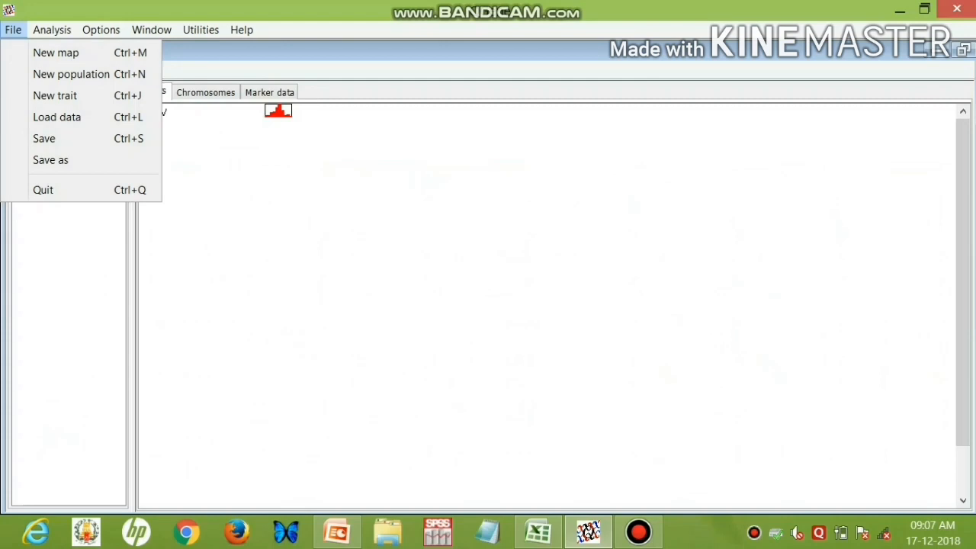
pyautogui.click(52, 29)
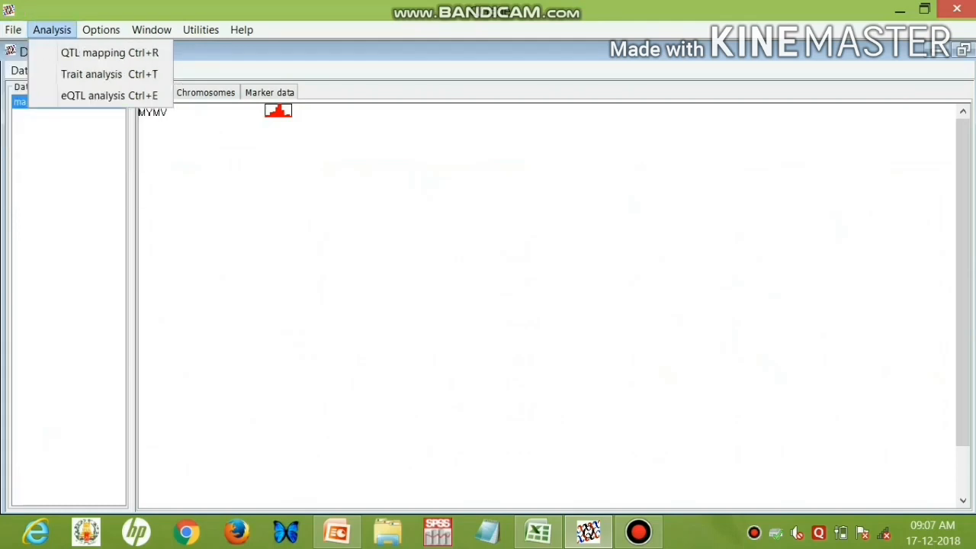
pyautogui.click(12, 29)
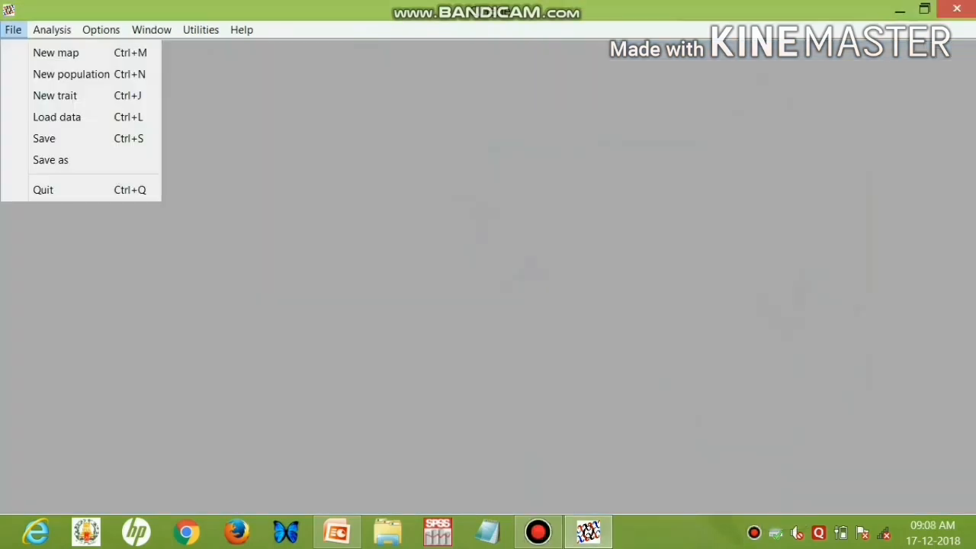
# Load mungbean (2).qdf from the Desktop into the data manager
pyautogui.click(56, 116)
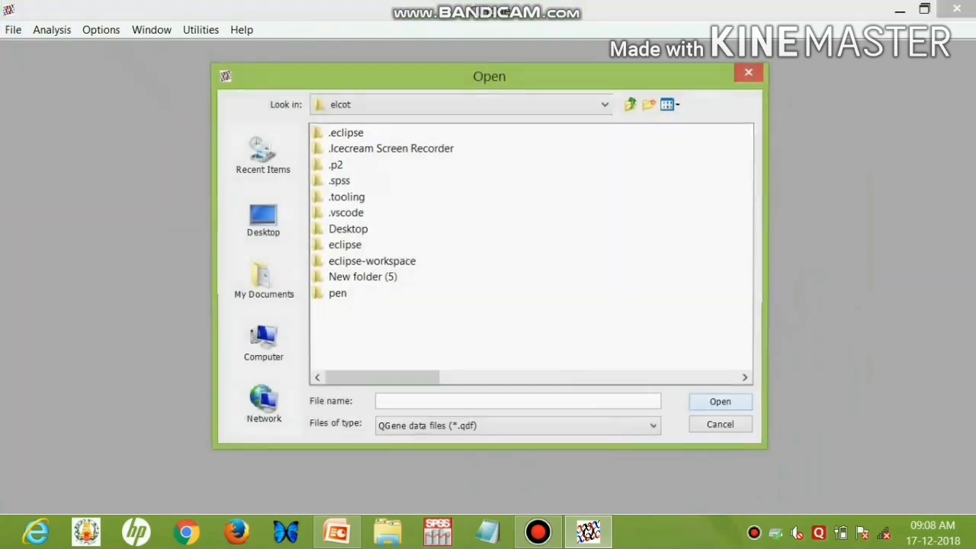
pyautogui.click(263, 217)
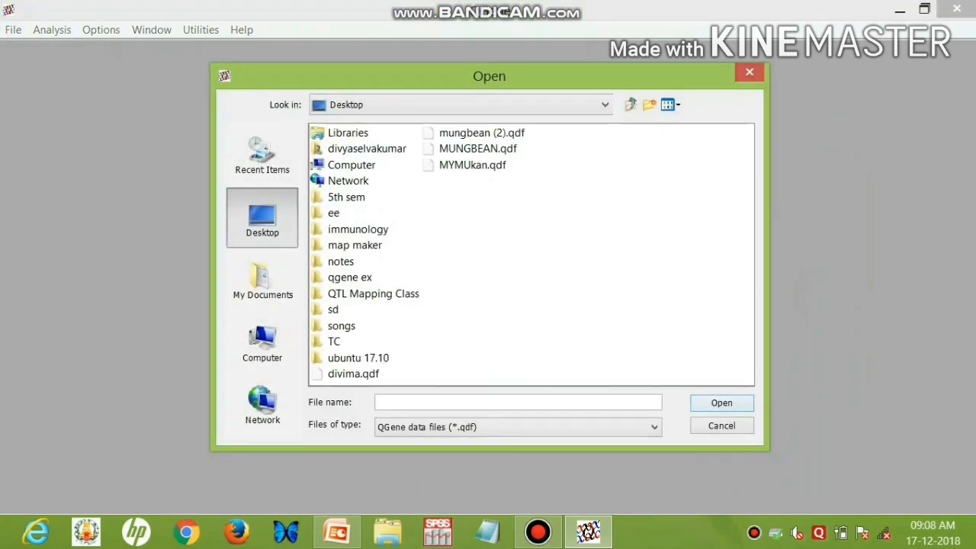
pyautogui.click(480, 131)
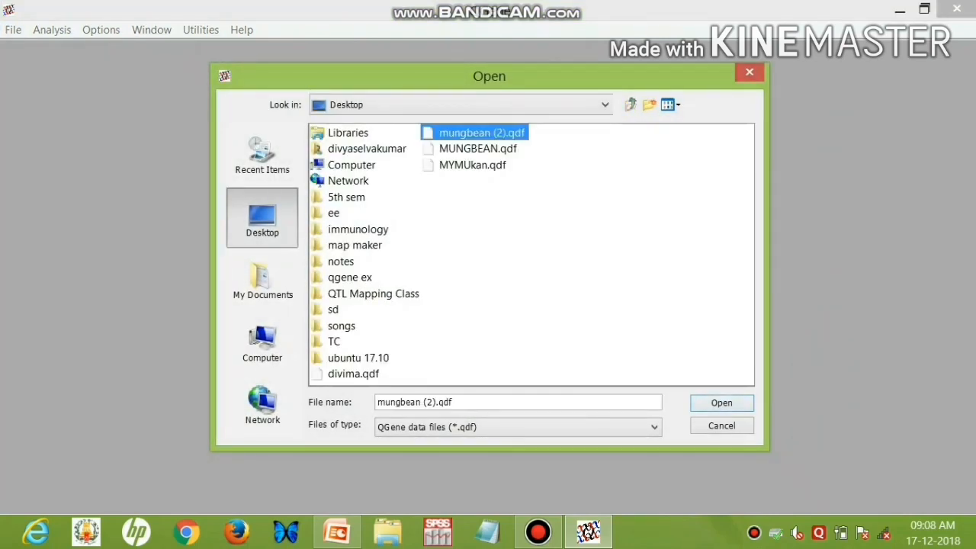
pyautogui.click(722, 402)
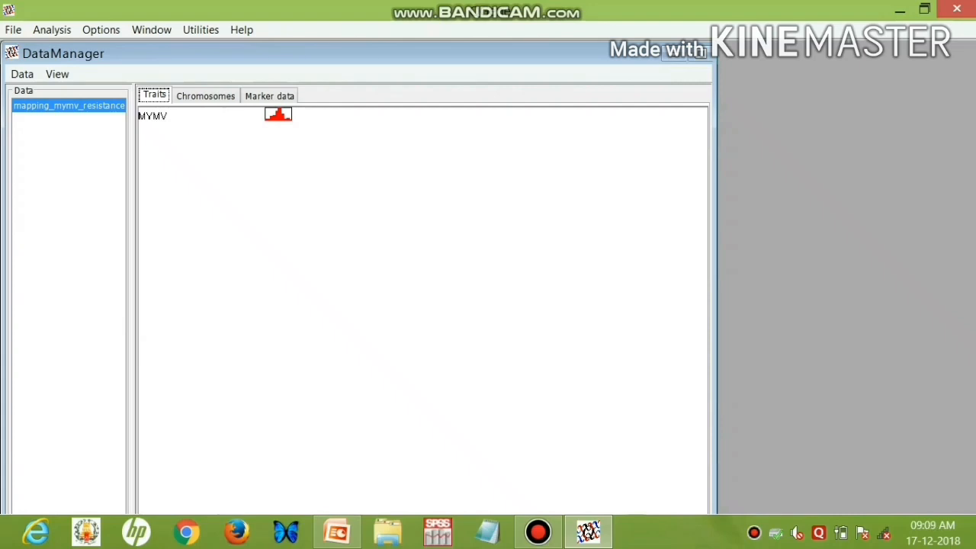
# Show the chromosome linkage maps, then the colour-coded marker genotypes, and browse the Analysis menu
pyautogui.click(204, 94)
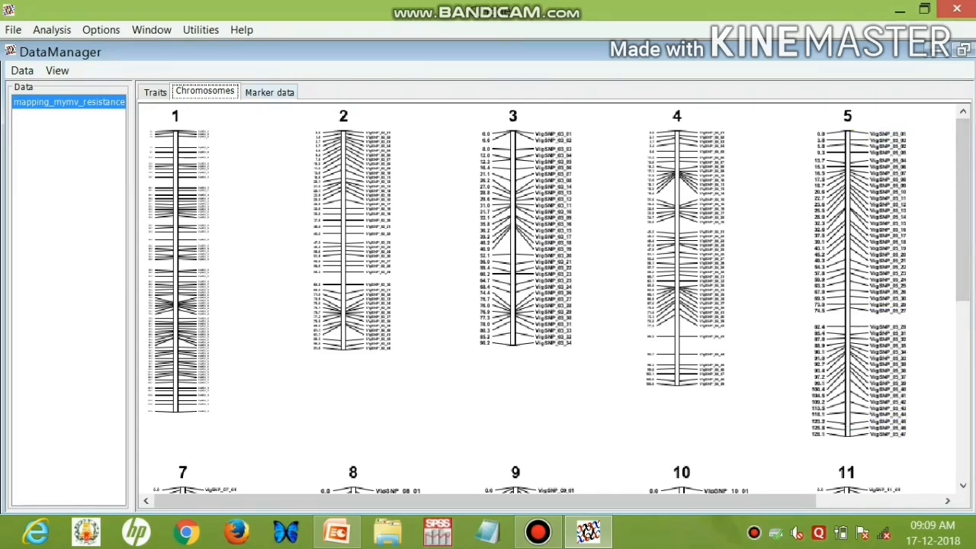
pyautogui.click(268, 93)
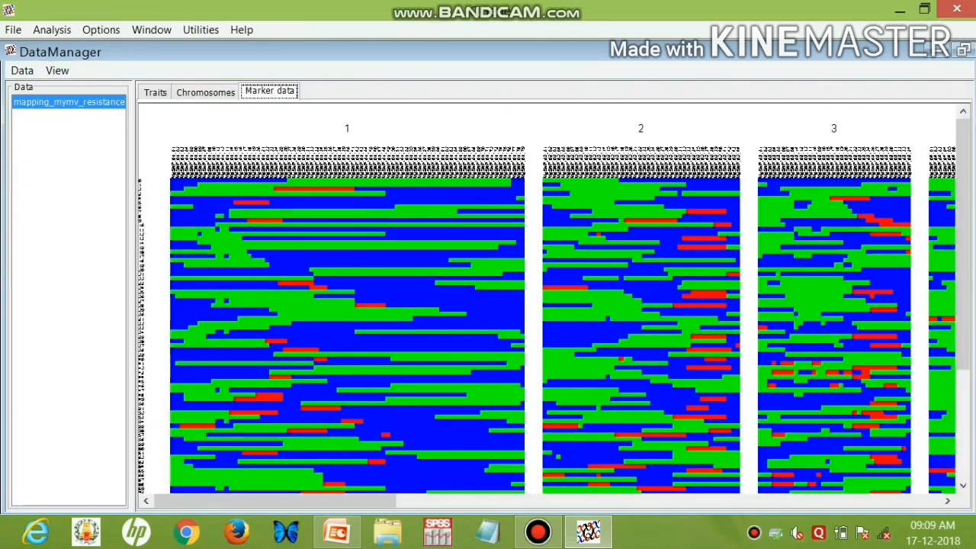
pyautogui.click(51, 29)
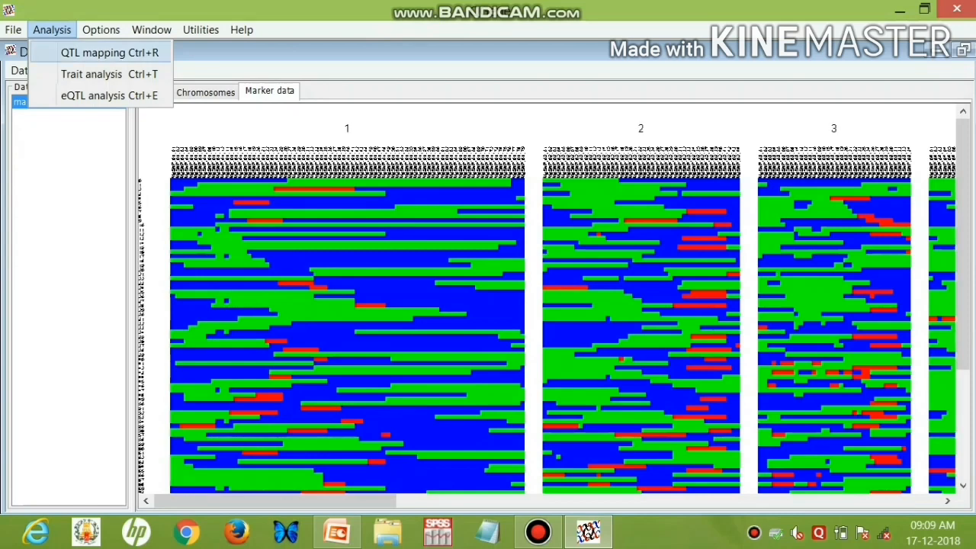
pyautogui.moveTo(91, 73)
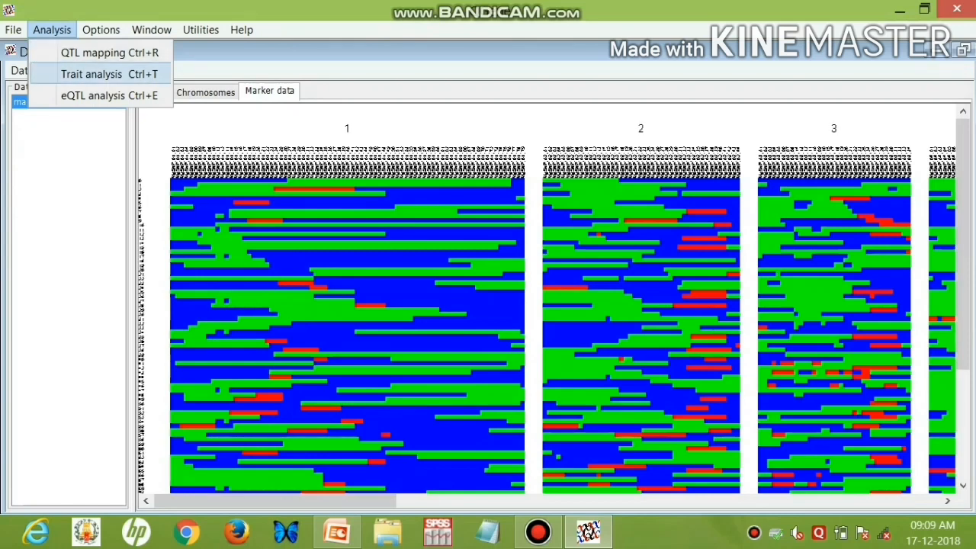
# Run the MYMV trait analysis and review its scores, histogram and summary statistics
pyautogui.click(91, 73)
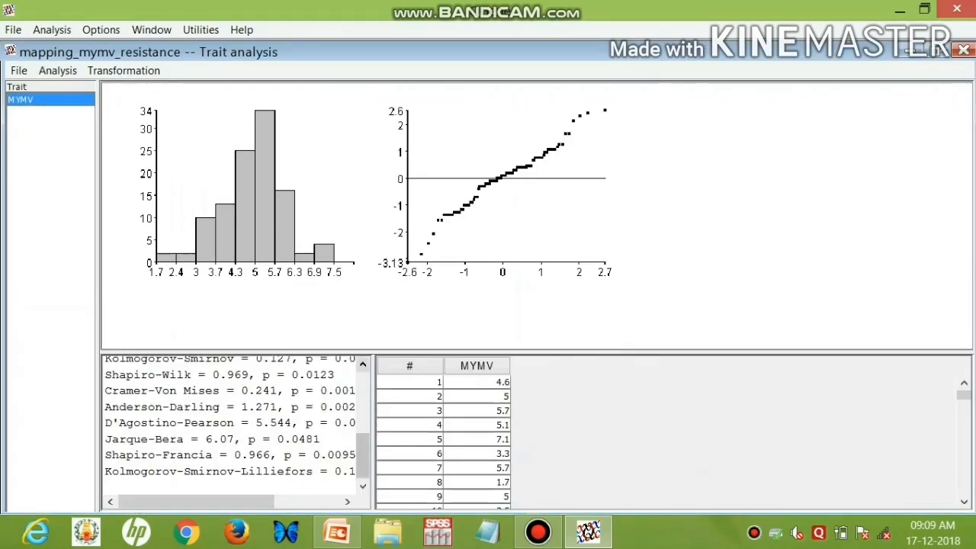
pyautogui.scroll(3)
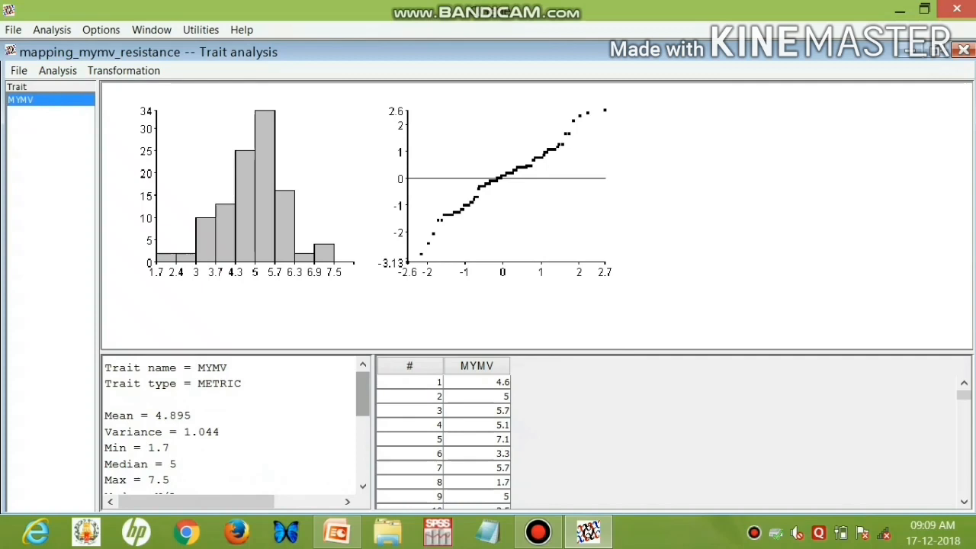
pyautogui.click(476, 424)
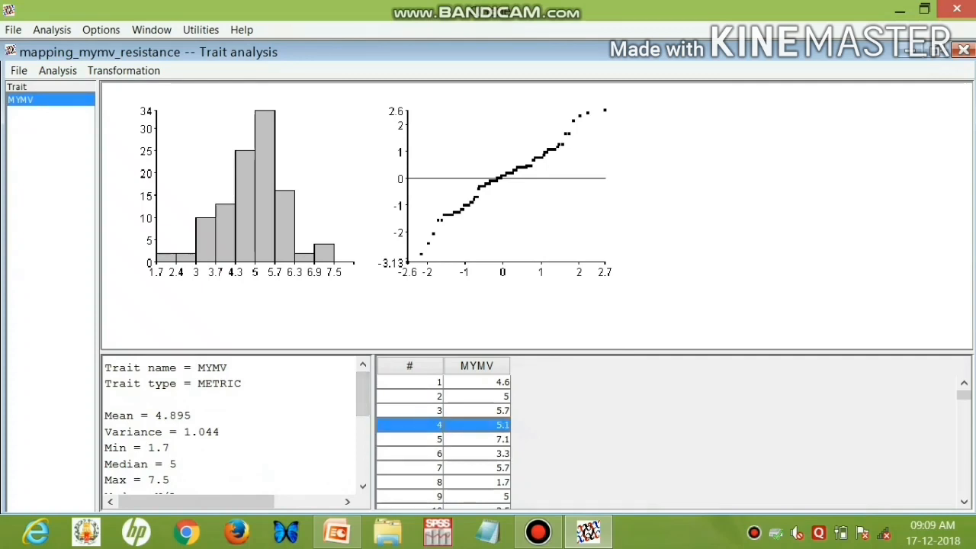
pyautogui.scroll(-3)
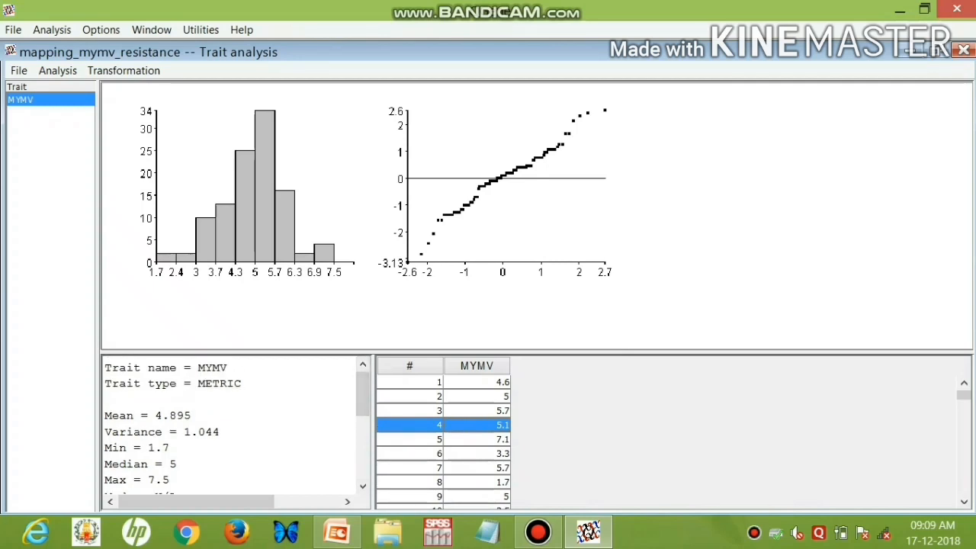
pyautogui.scroll(-3)
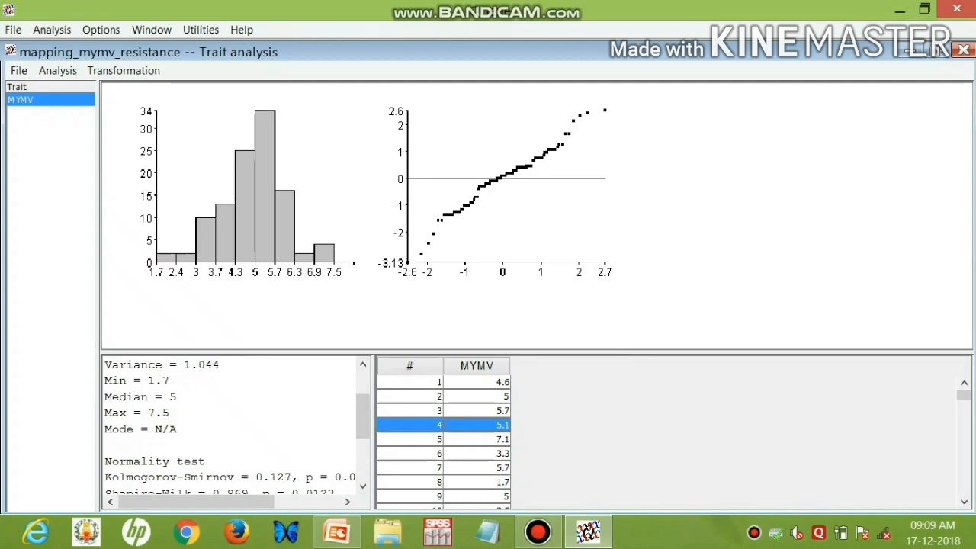
# Select MYMV, widen the chromosome 6 marker map and expand Single-marker regression
pyautogui.click(51, 29)
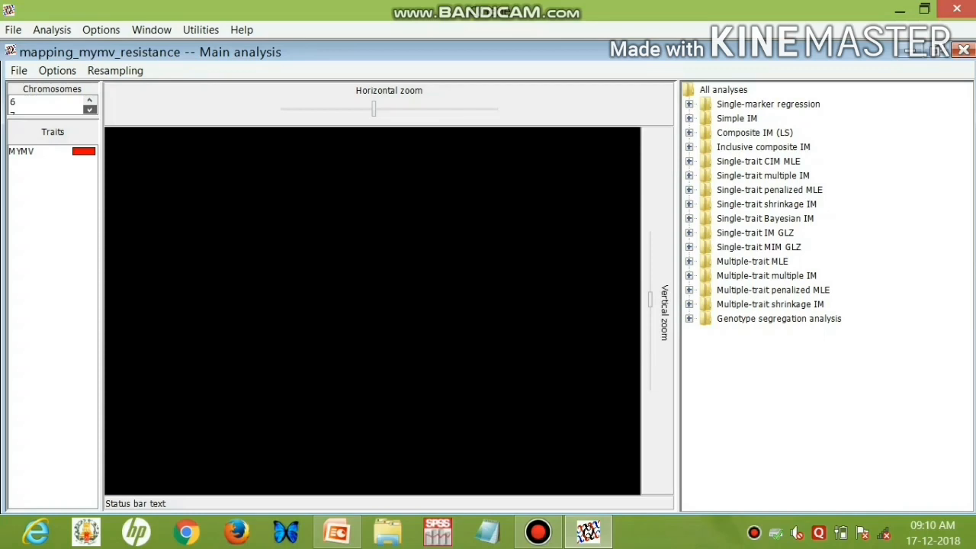
pyautogui.click(43, 101)
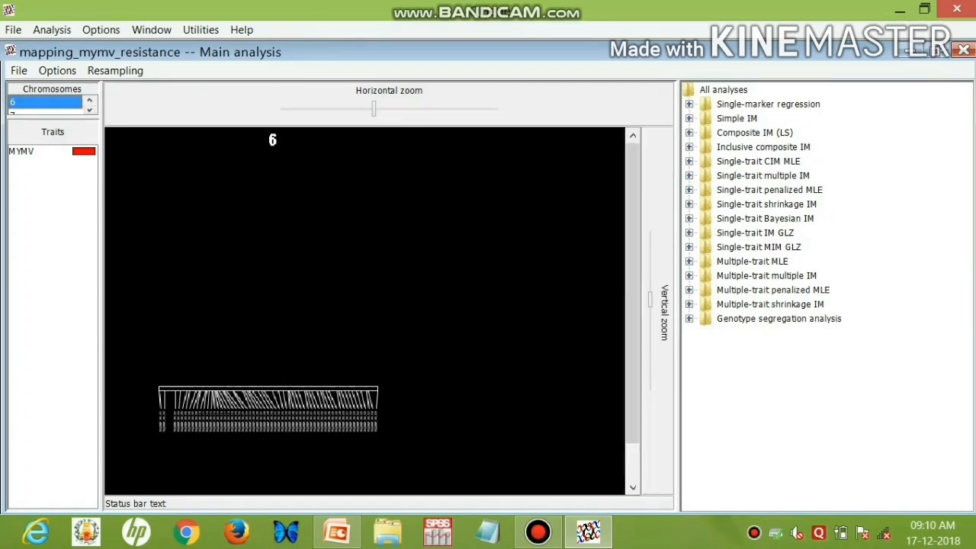
pyautogui.click(21, 151)
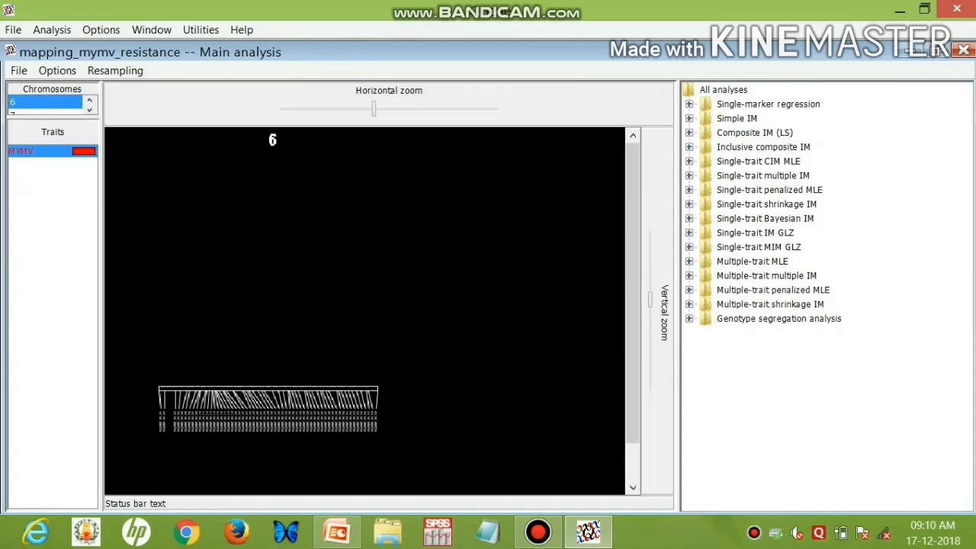
pyautogui.moveTo(372, 109); pyautogui.dragTo(395, 109)
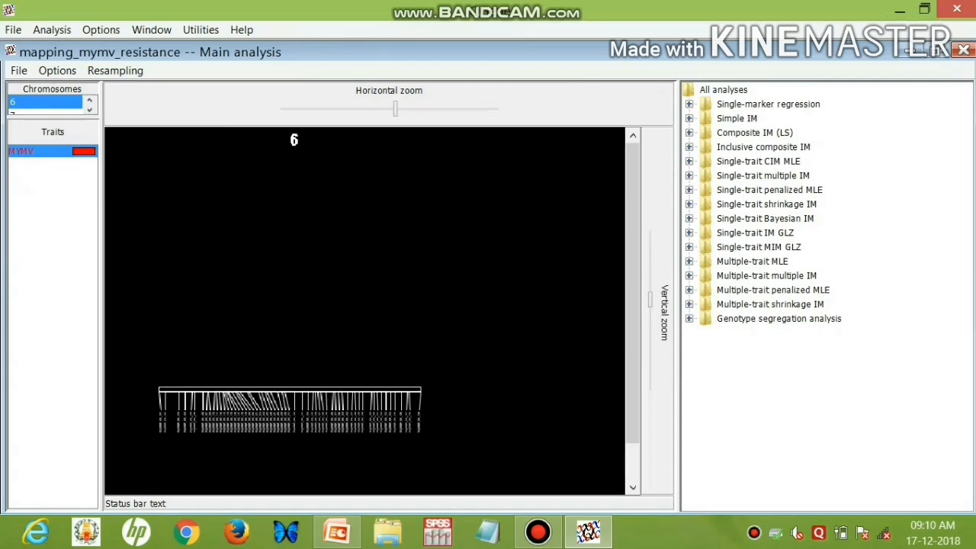
pyautogui.moveTo(395, 110); pyautogui.dragTo(439, 110)
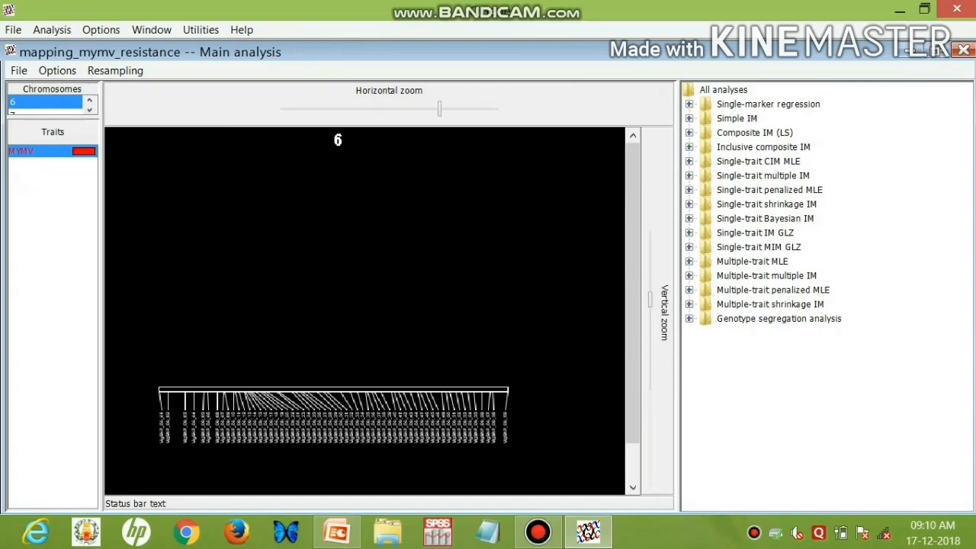
pyautogui.click(689, 104)
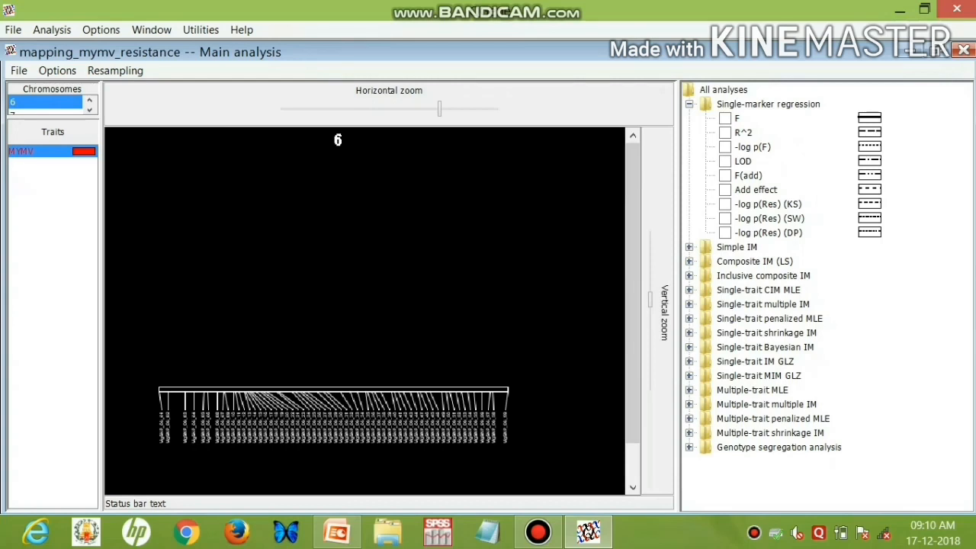
# Plot the R² and additive effect curves along chromosome 6, copy the results and switch to a blank Excel sheet
pyautogui.click(724, 132)
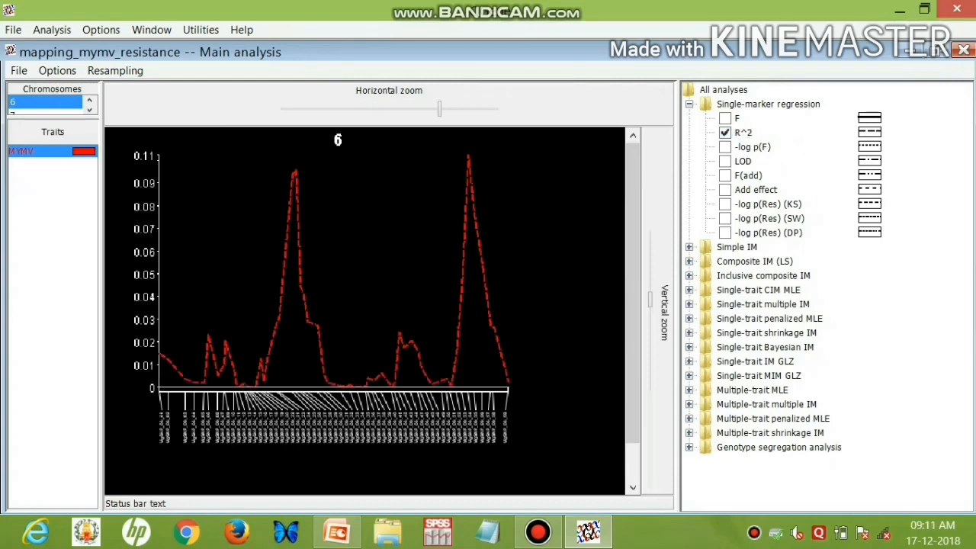
pyautogui.click(726, 189)
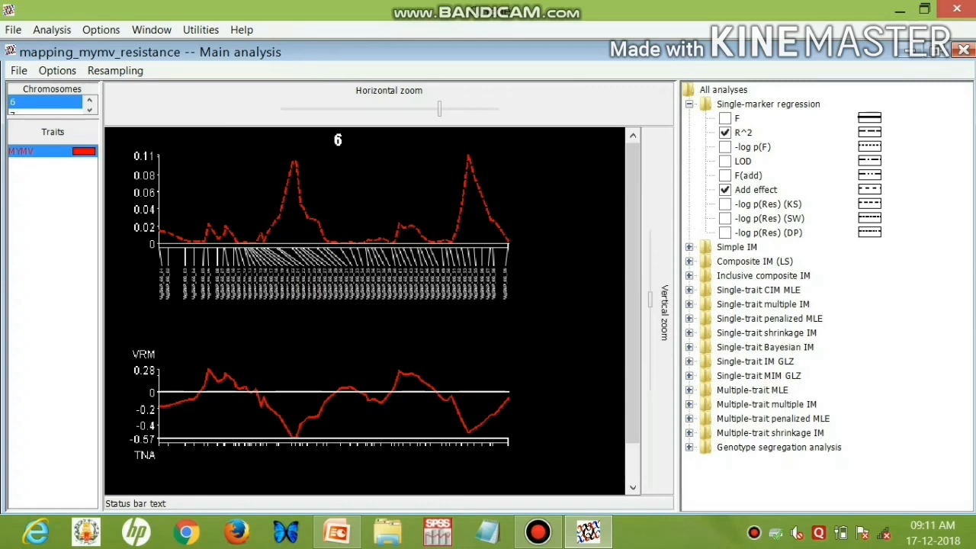
pyautogui.click(455, 275)
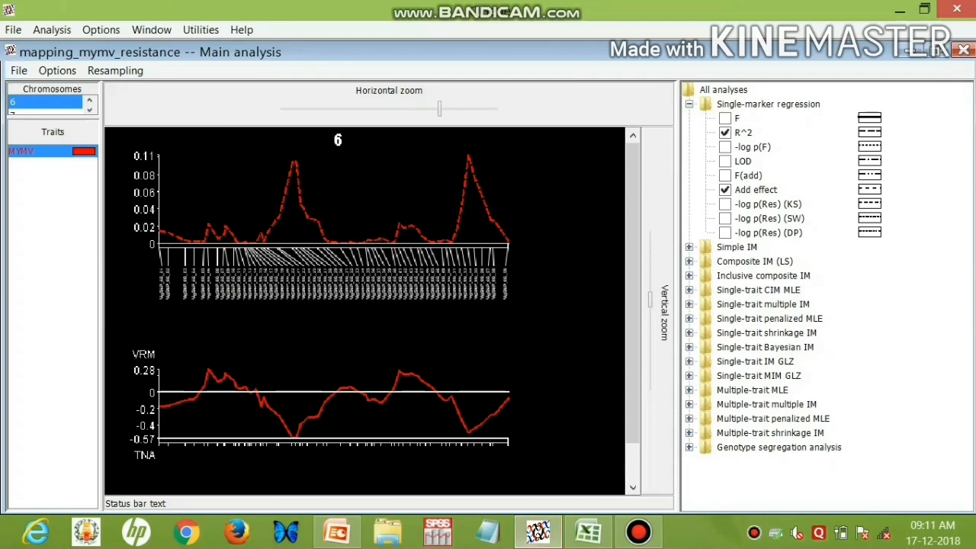
pyautogui.click(18, 70)
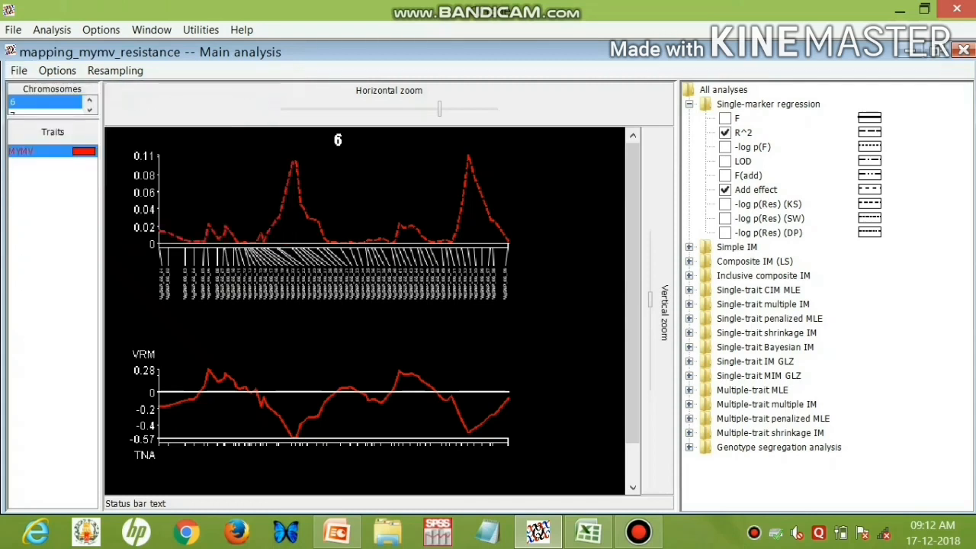
pyautogui.click(18, 70)
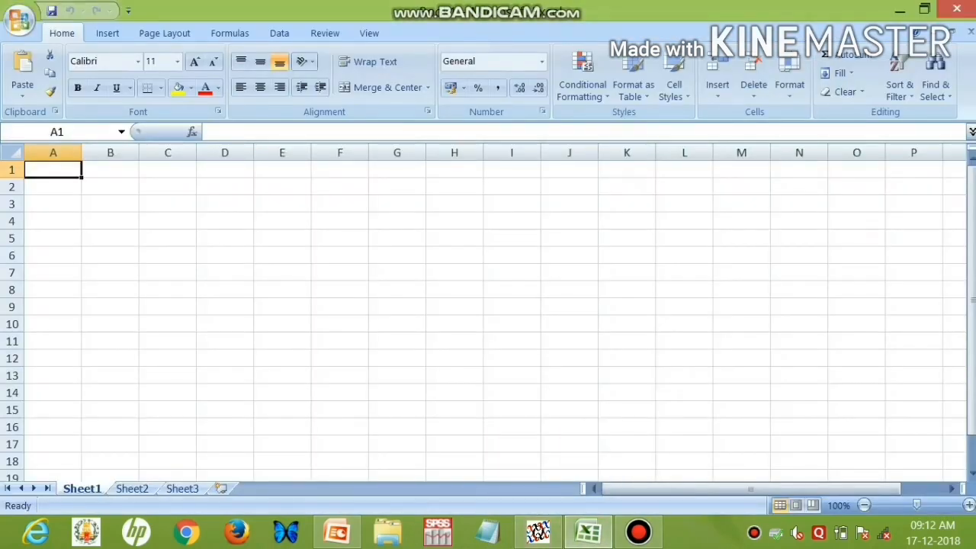
# Paste the chromosome 6 regression table into A1 of Sheet1 and return to QGene
pyautogui.rightClick(52, 169)
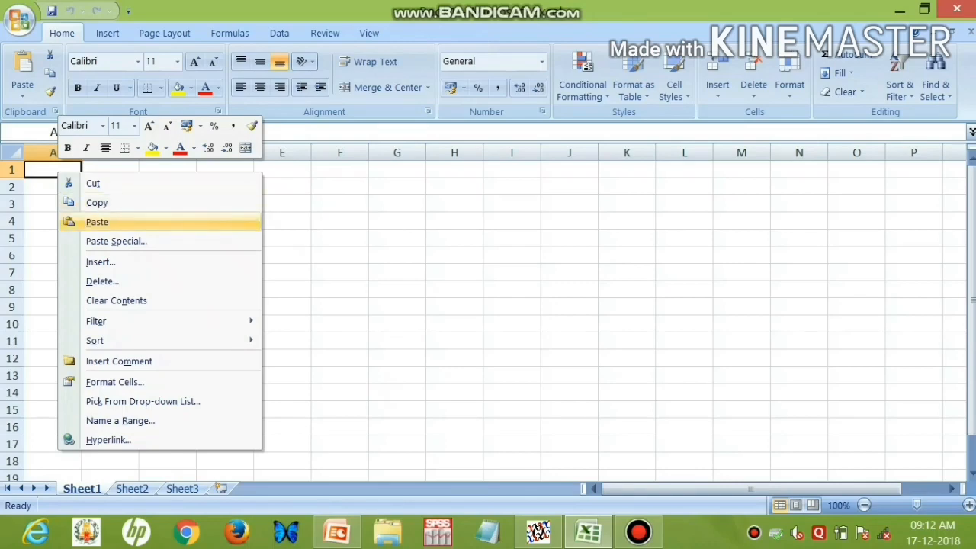
pyautogui.click(98, 221)
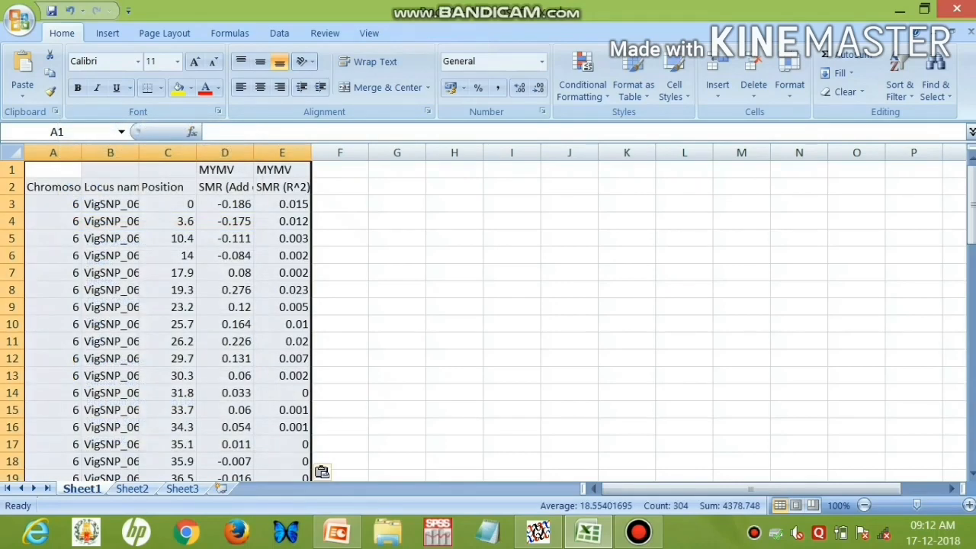
pyautogui.click(340, 238)
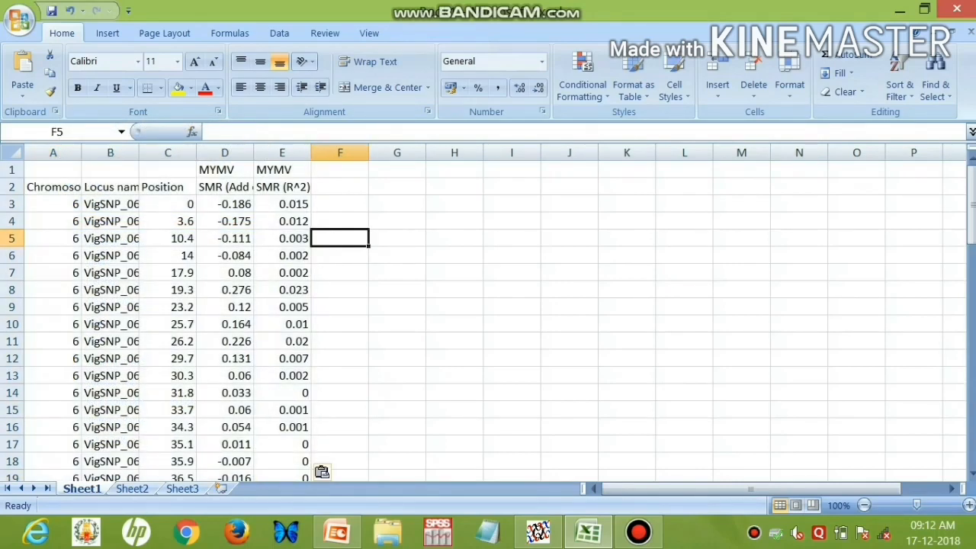
pyautogui.click(281, 153)
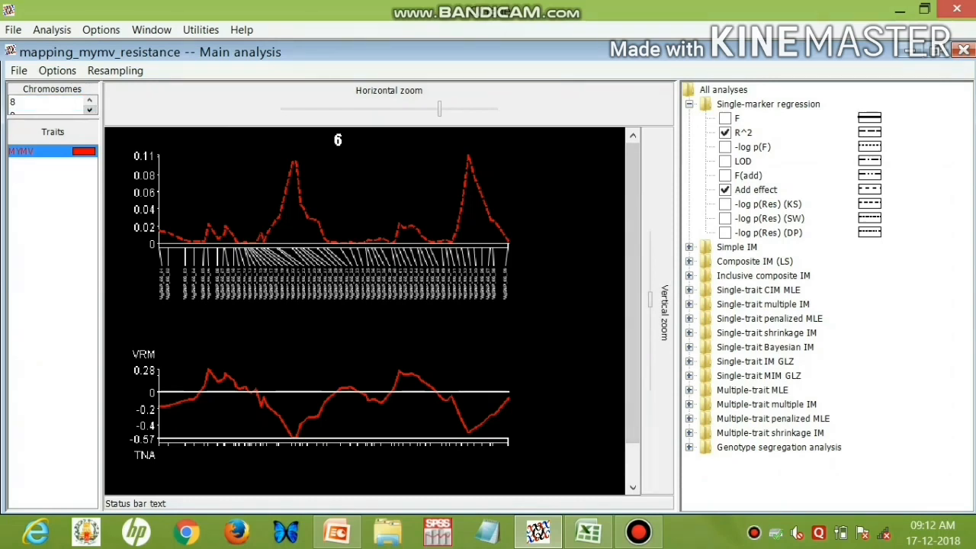
# Clear the single-marker regression curves and expand the Simple IM statistics
pyautogui.click(46, 101)
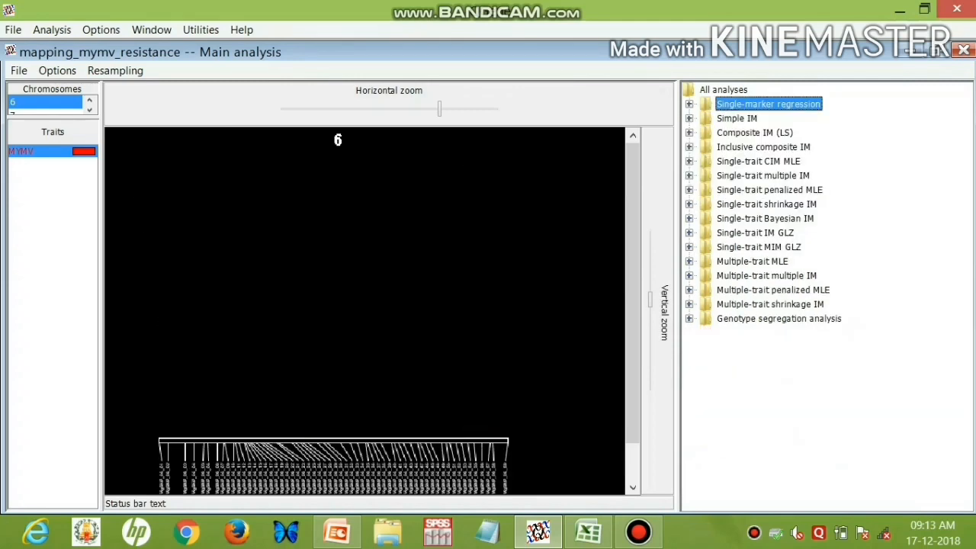
pyautogui.click(689, 119)
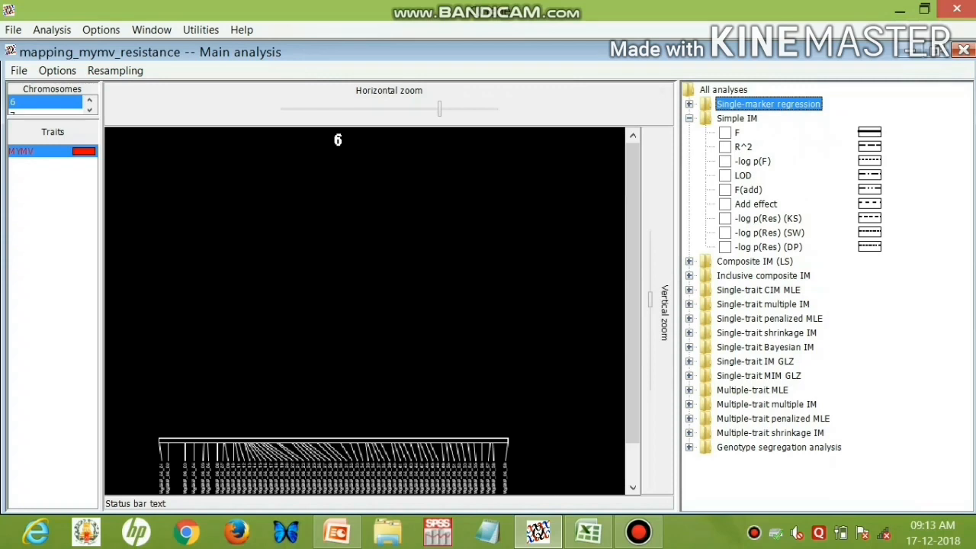
# Plot the Simple IM LOD curve for MYMV along chromosome 6
pyautogui.click(724, 176)
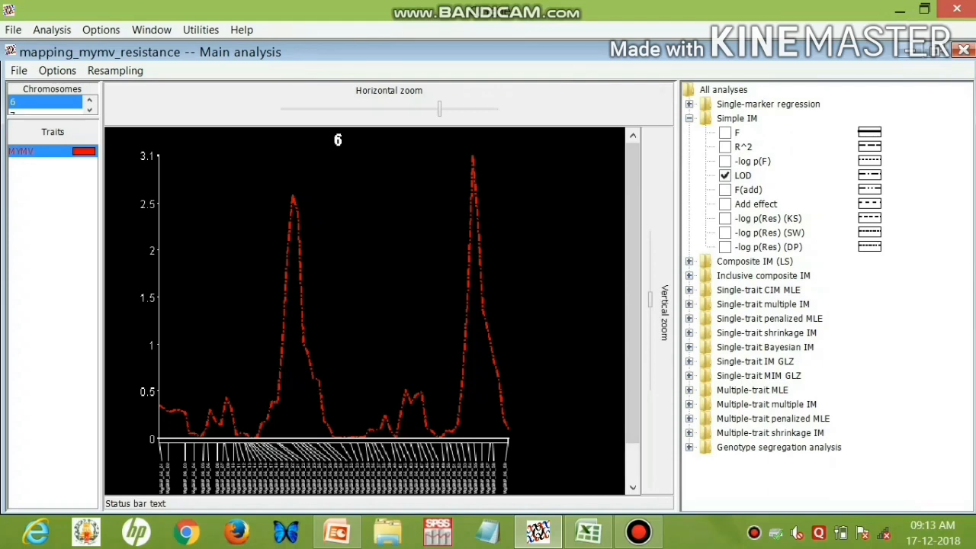
pyautogui.click(18, 70)
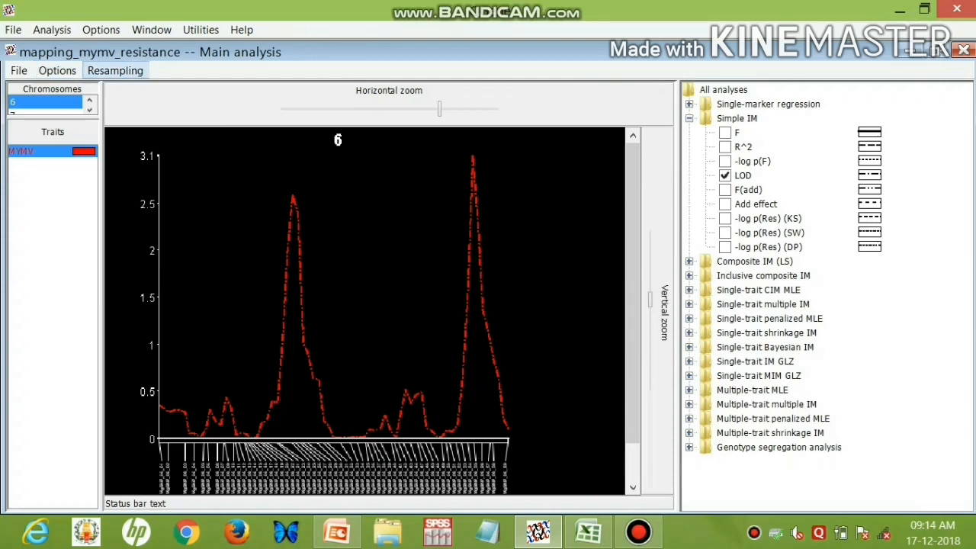
# Start a permutation significance test from Resampling and select chromosome 6 for MYMV
pyautogui.click(115, 70)
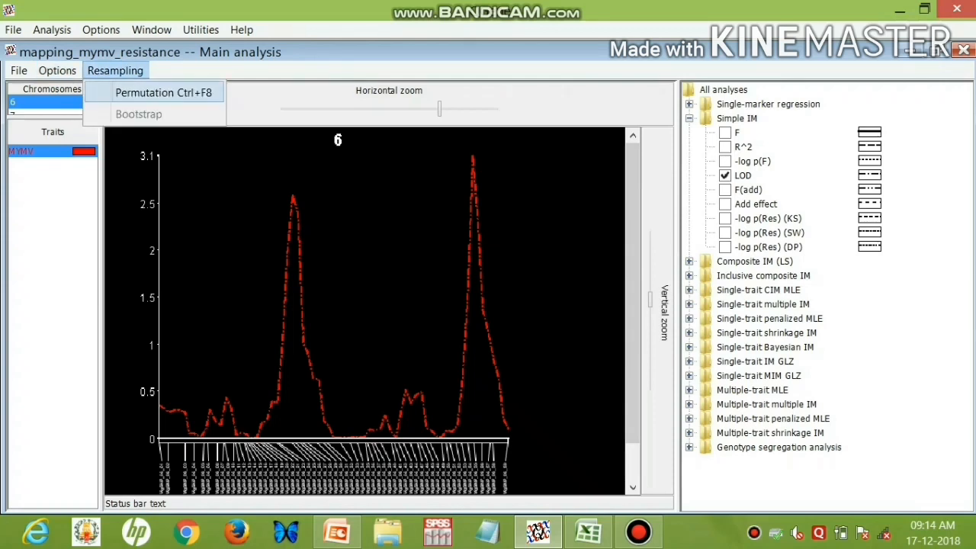
pyautogui.click(163, 93)
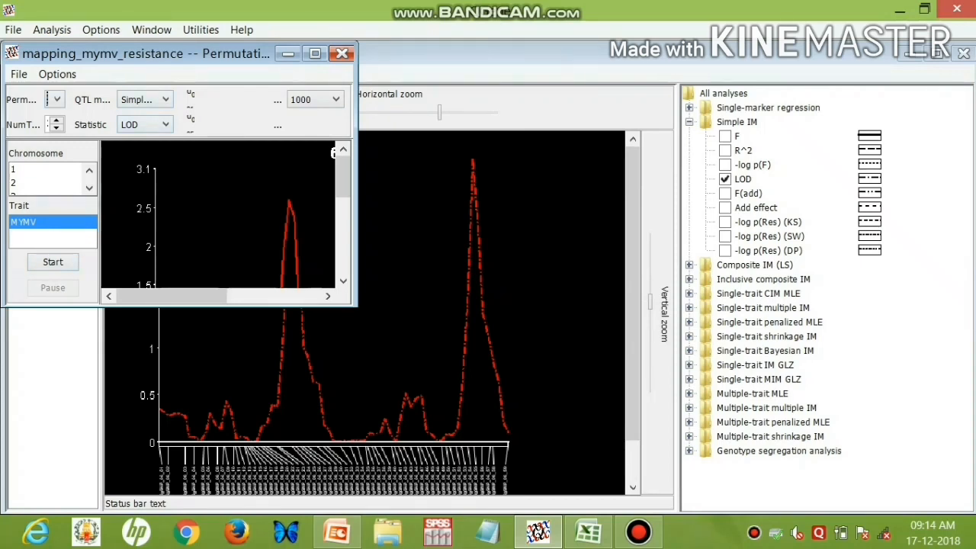
pyautogui.click(88, 189)
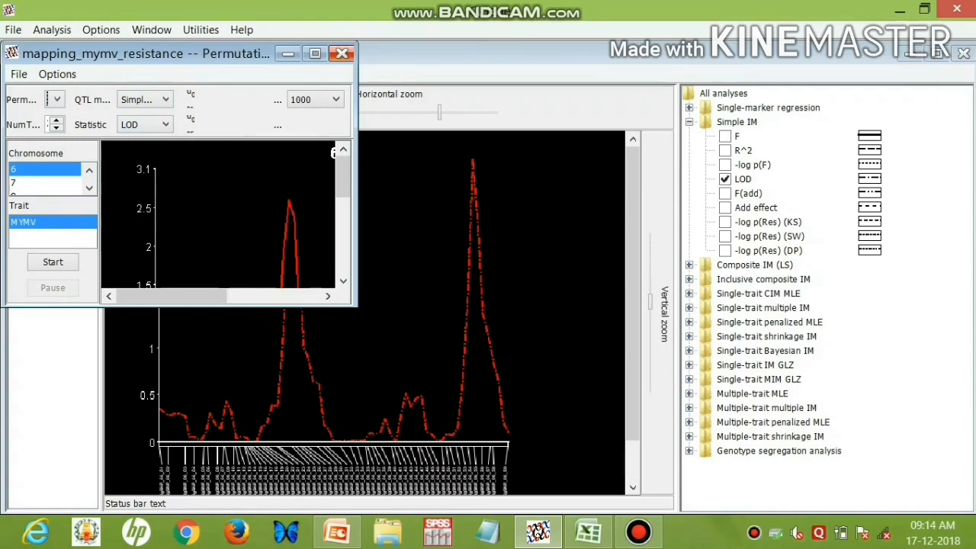
pyautogui.moveTo(341, 53)
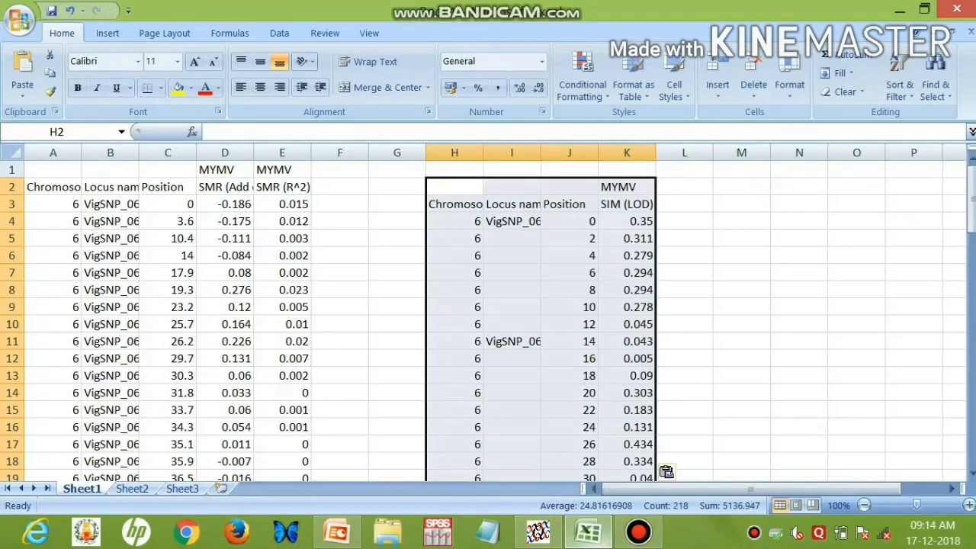
# Sort the MYMV LOD column largest first, expanding the selection to the whole table
pyautogui.click(627, 186)
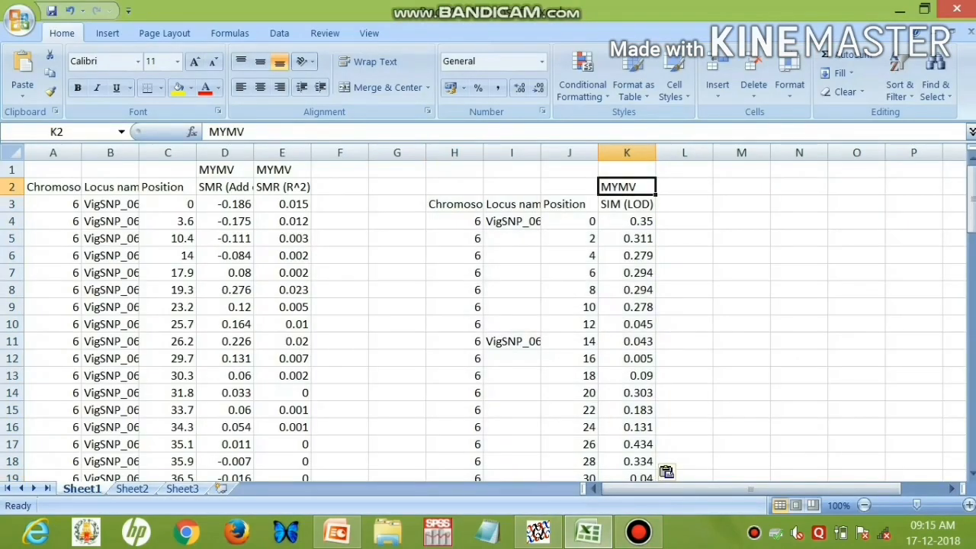
pyautogui.click(627, 152)
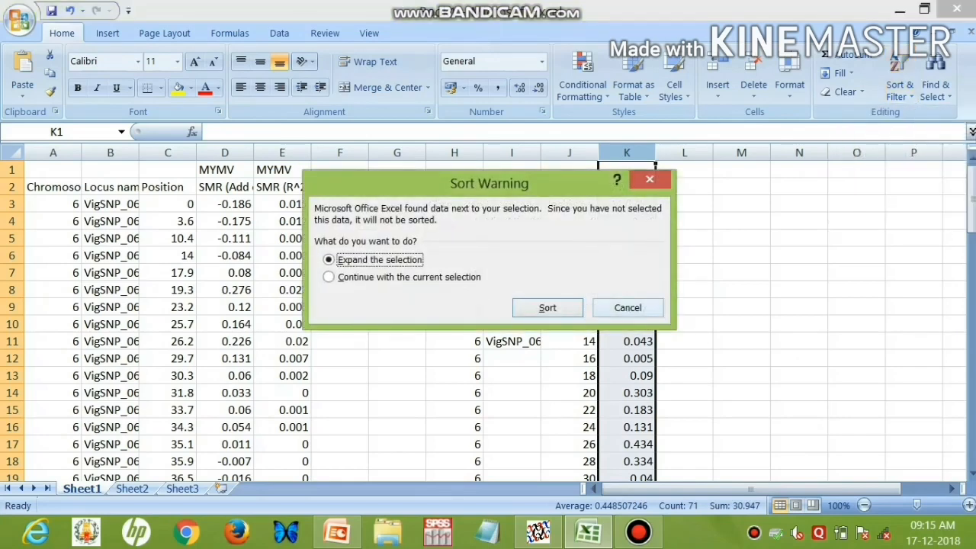
pyautogui.click(546, 308)
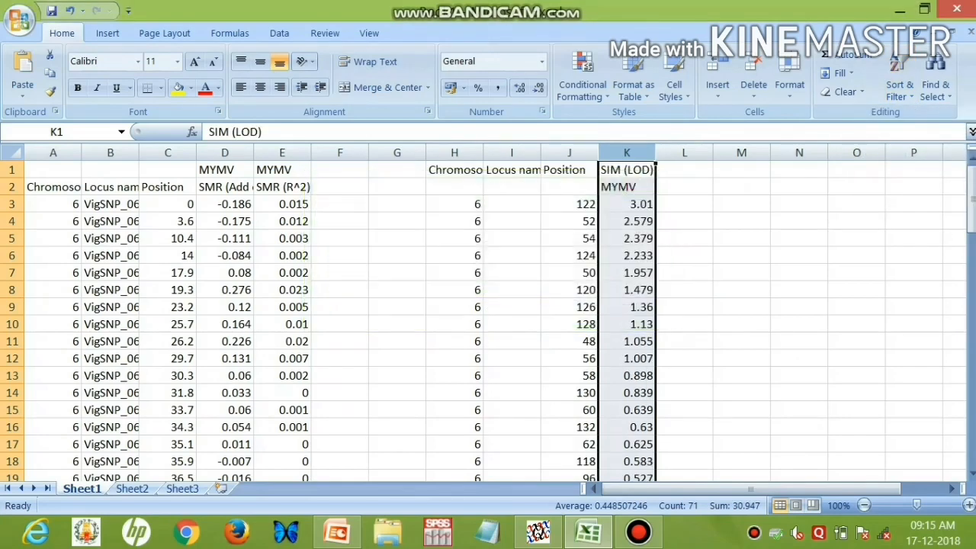
# Review the sorted LOD values, confirming the top value 3.01 at position 122
pyautogui.click(627, 394)
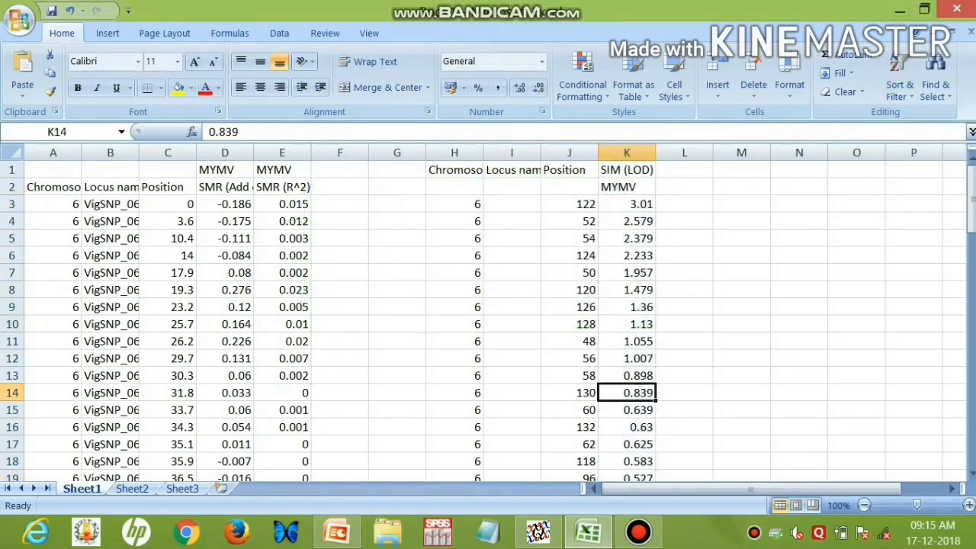
pyautogui.scroll(-3)
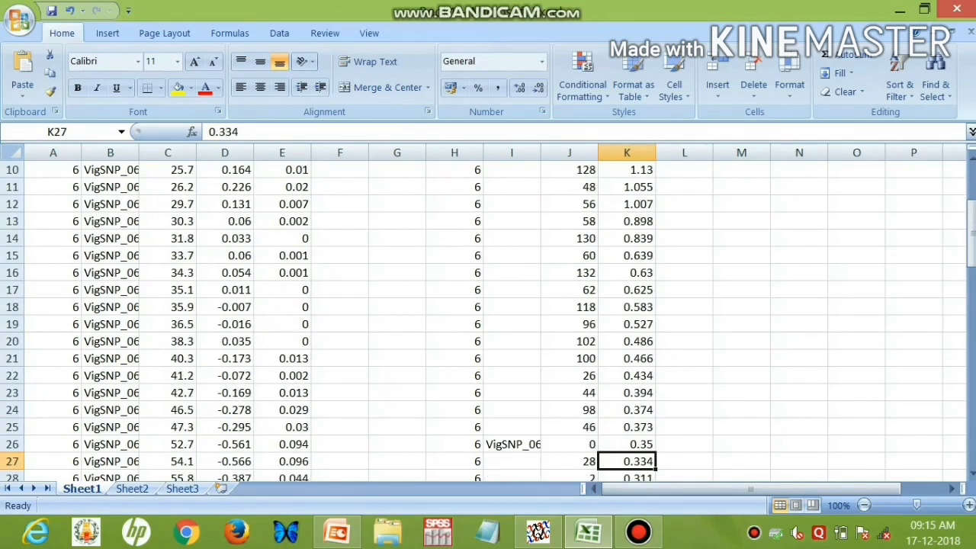
pyautogui.click(512, 444)
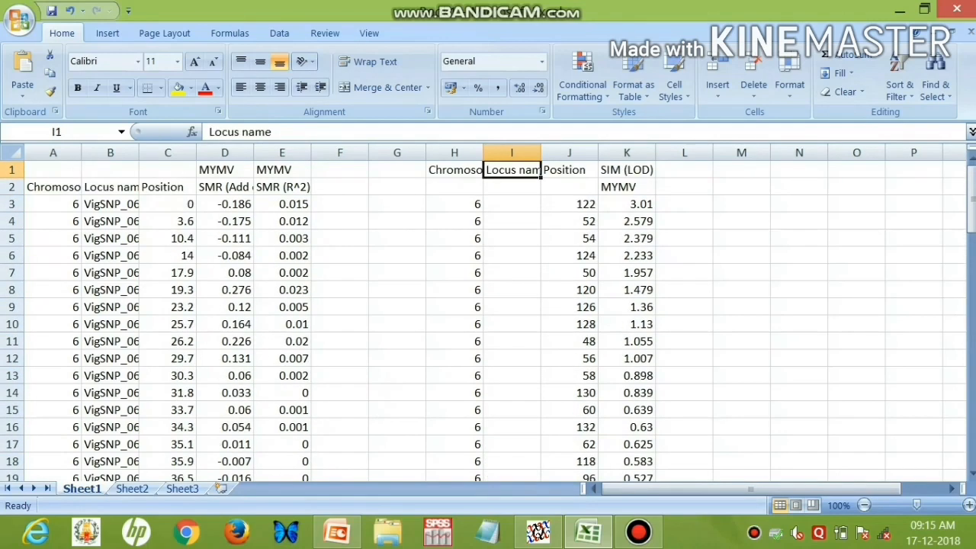
pyautogui.click(626, 204)
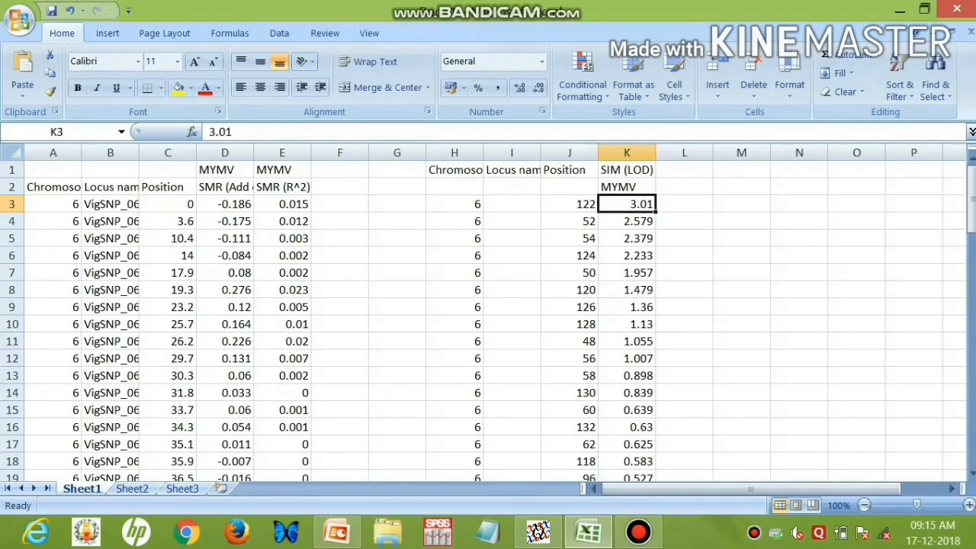
pyautogui.click(569, 204)
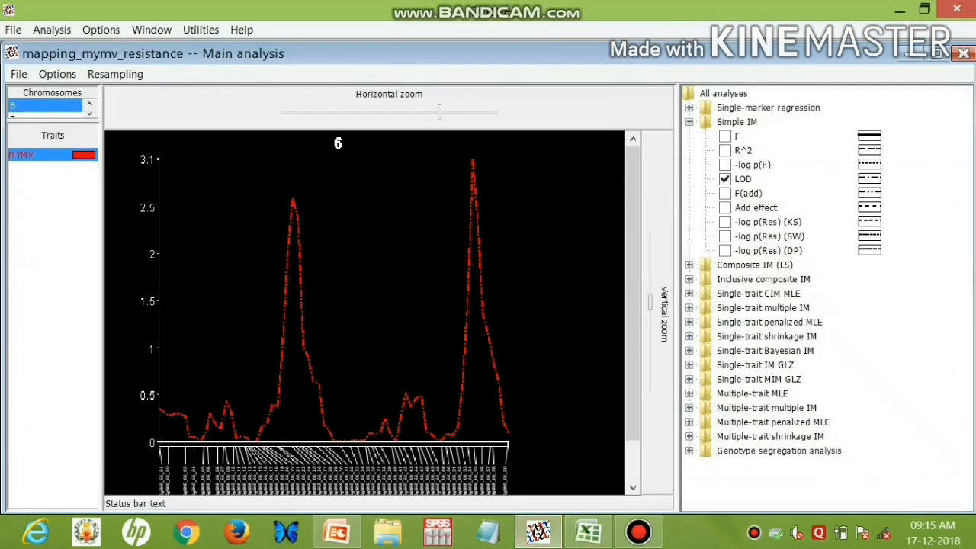
# Show the chromosome linkage maps in the DataManager's Chromosomes view
pyautogui.click(151, 30)
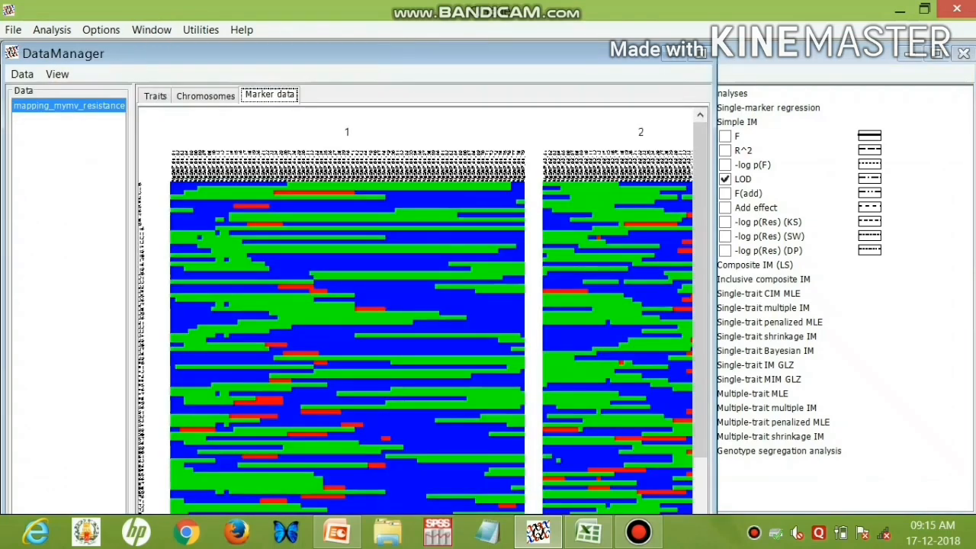
pyautogui.click(204, 94)
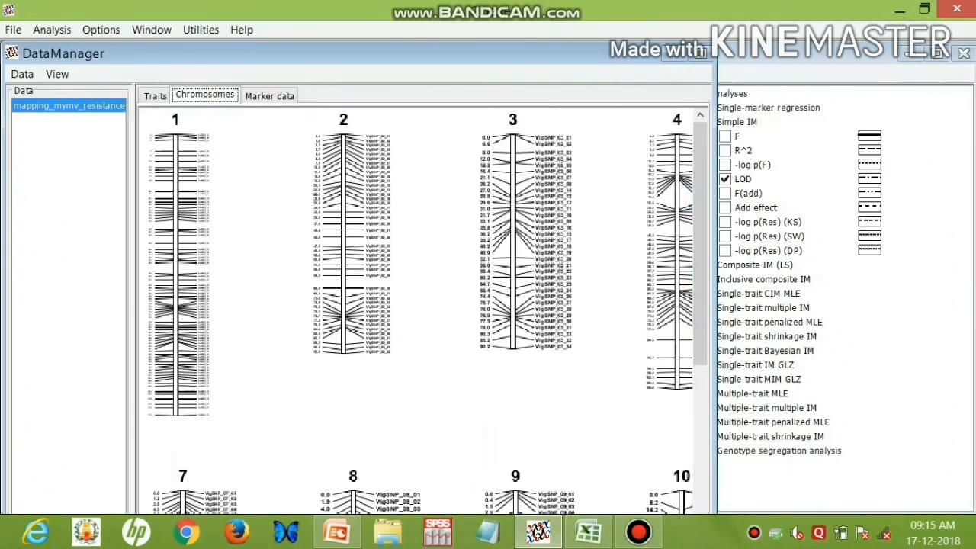